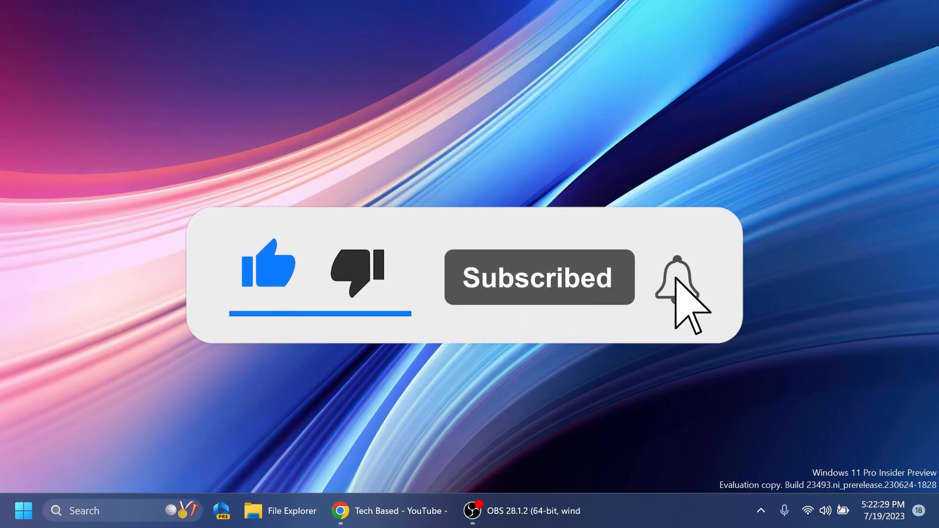
Step: Open Chrome's settings in a new tab next to the YouTube channel page
click(673, 282)
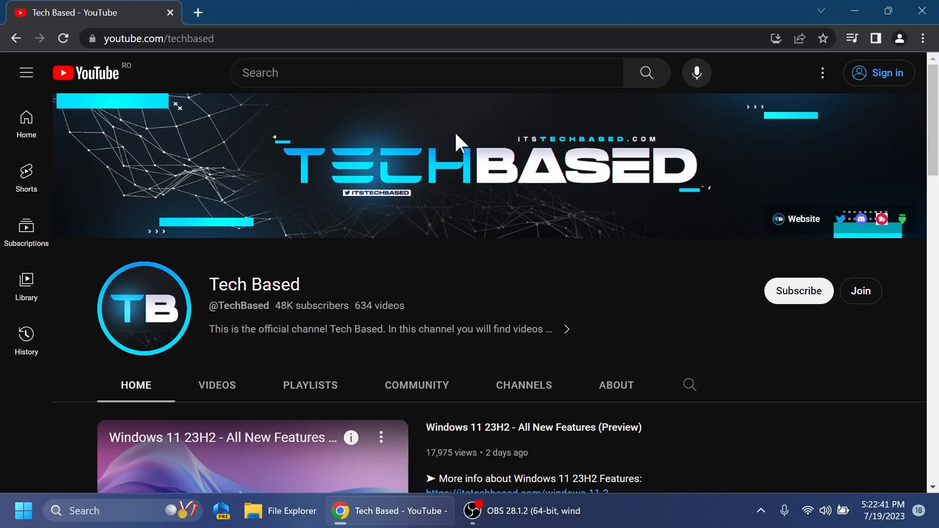
mouse_move(923, 39)
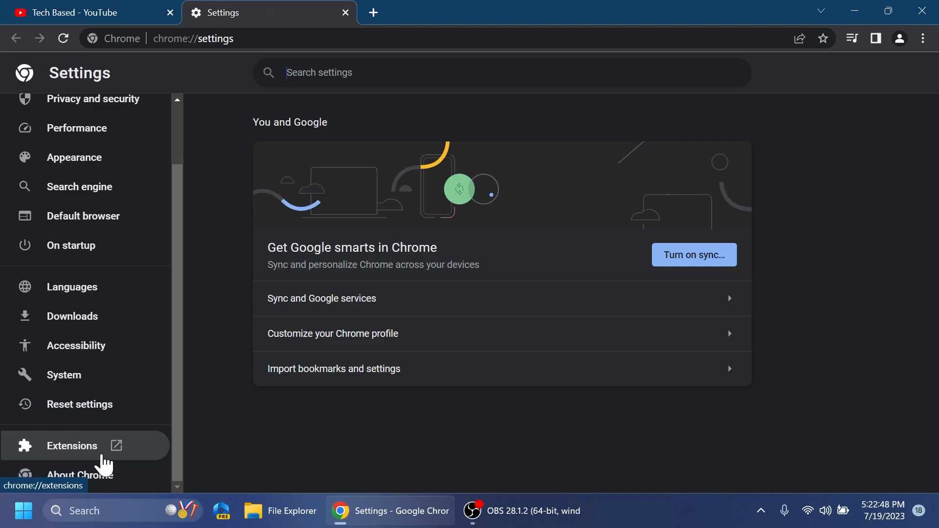
Step: Update Chrome to version 115.0.5790.99 from About Chrome and relaunch
click(80, 476)
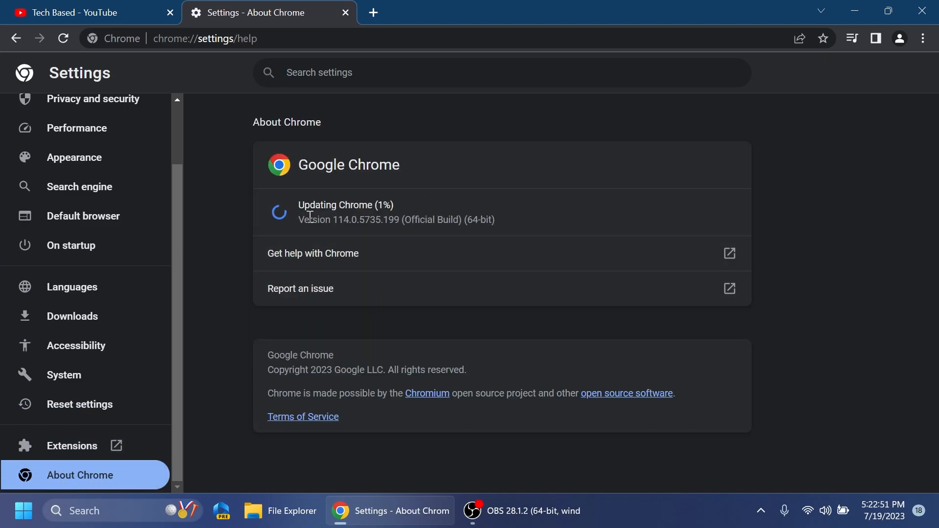
mouse_move(368, 240)
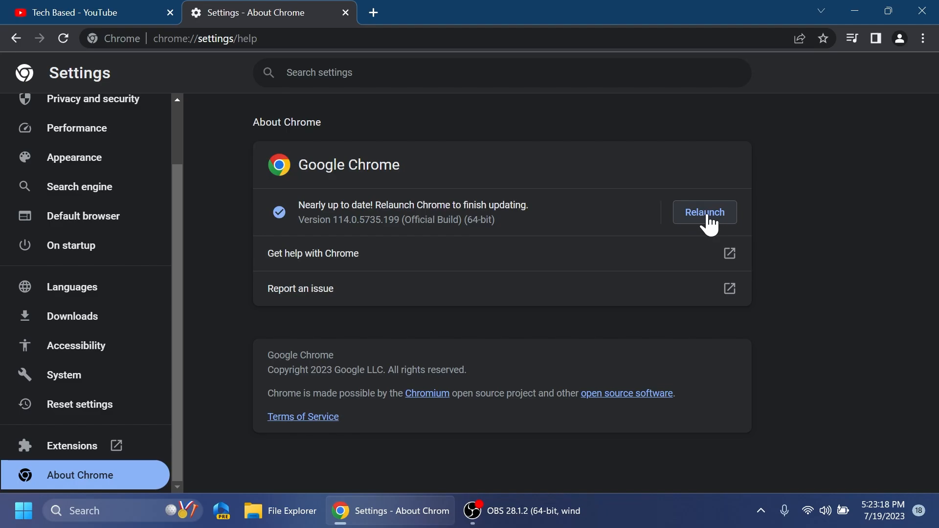
click(705, 212)
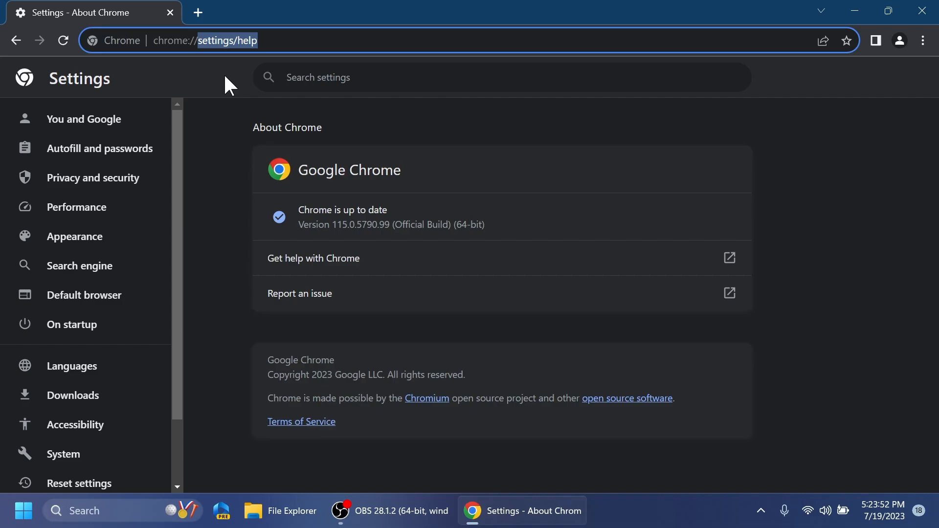
Step: Go to chrome://flags and filter the flags by 'windows'
text(chrome://flags)
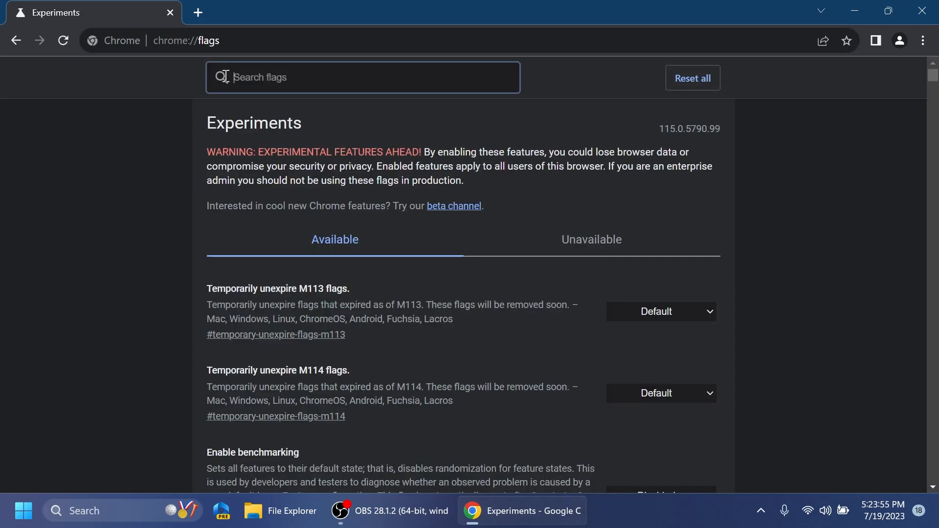
text(windows 11)
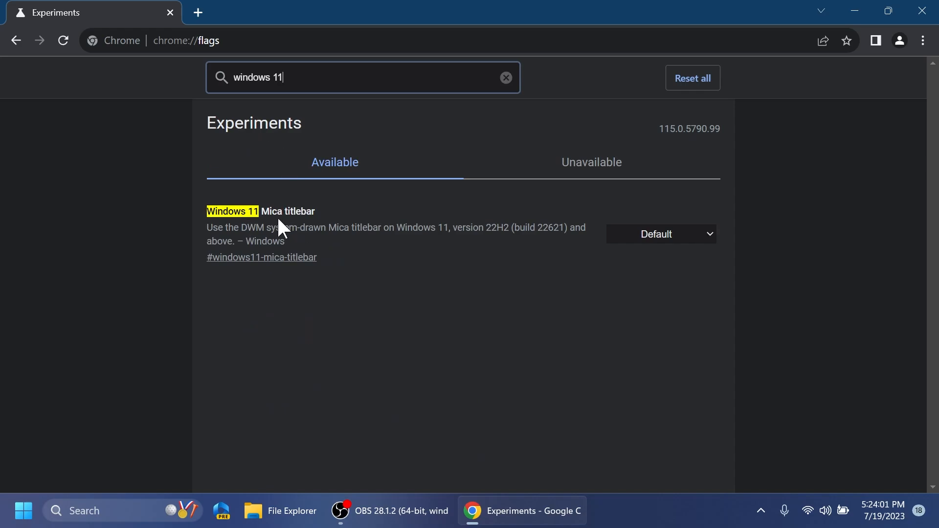
mouse_move(255, 238)
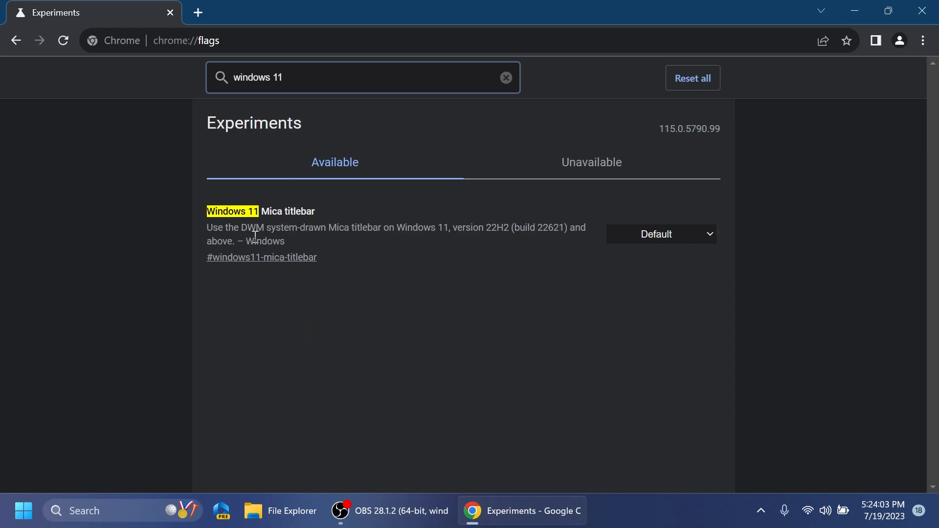
mouse_move(379, 252)
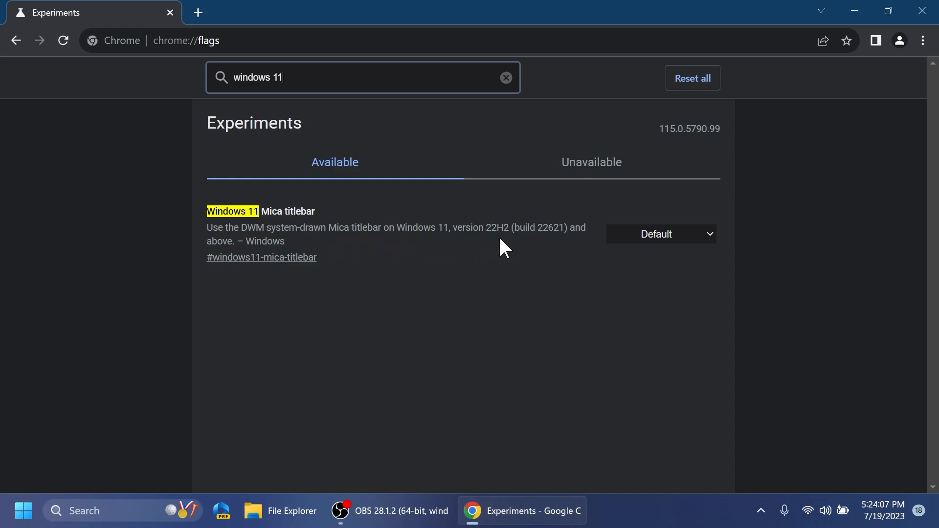
mouse_move(566, 250)
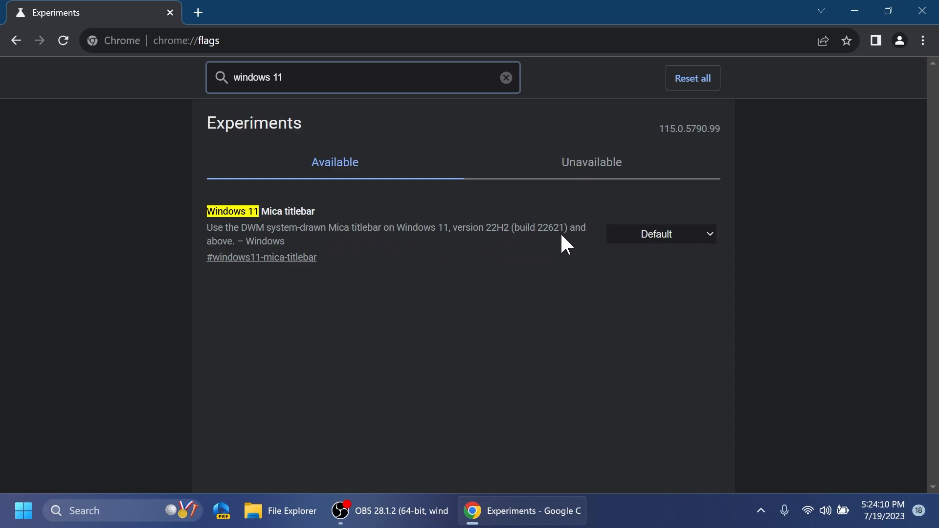
Step: Set the Windows 11 Mica titlebar flag to Enabled
click(661, 235)
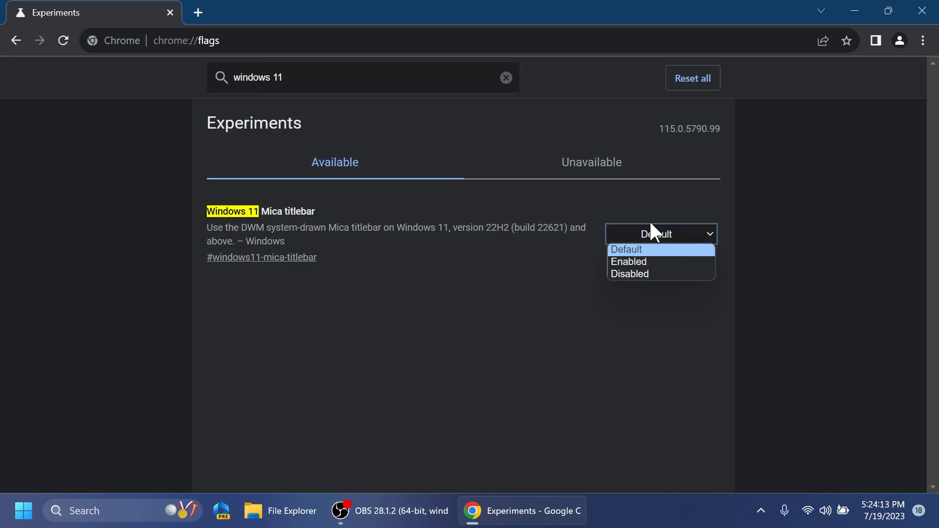
click(629, 261)
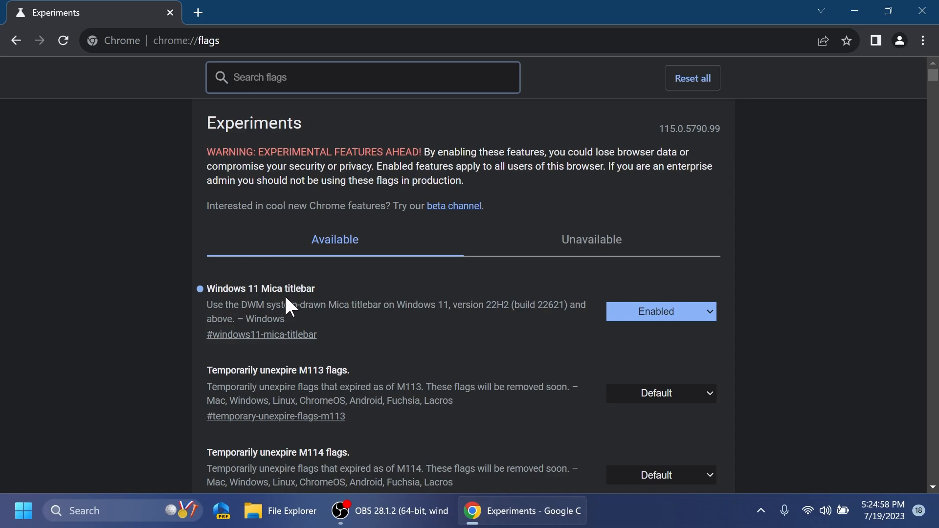
mouse_move(380, 284)
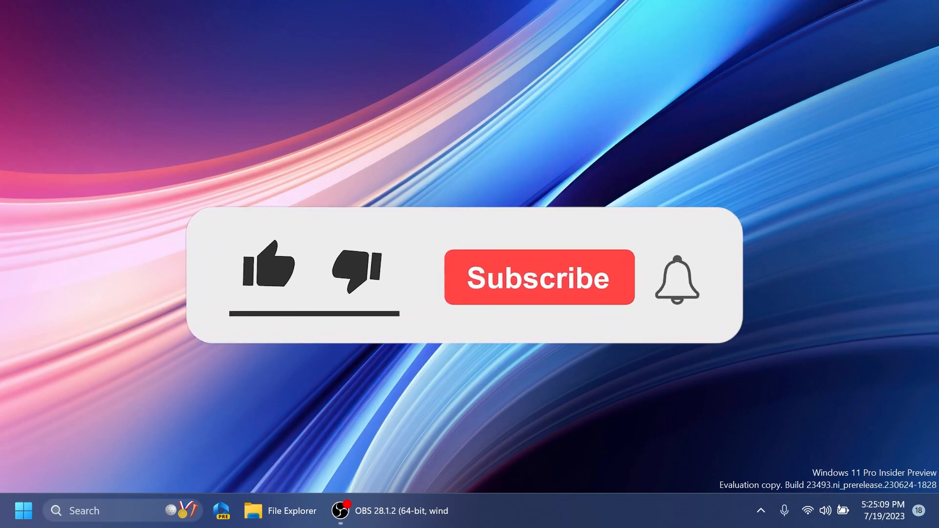
Step: Close Chrome to reveal the Windows 11 desktop
click(271, 268)
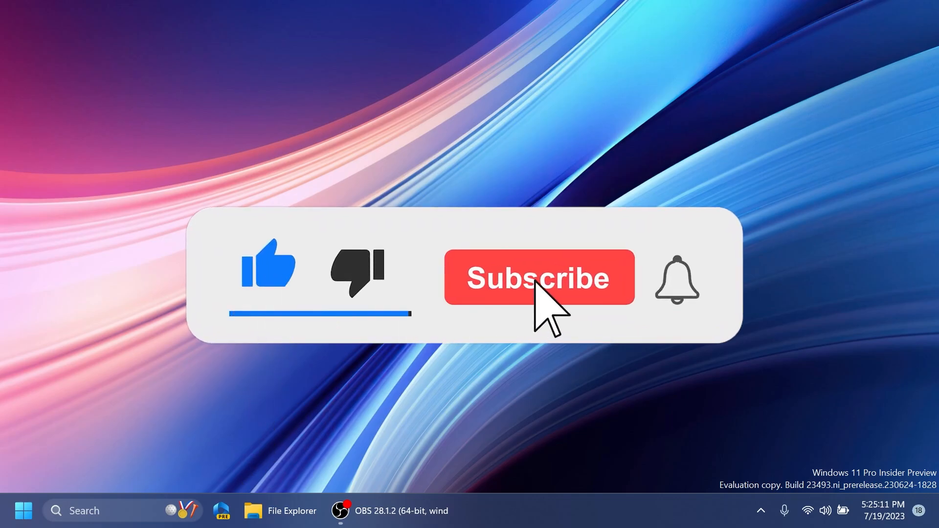